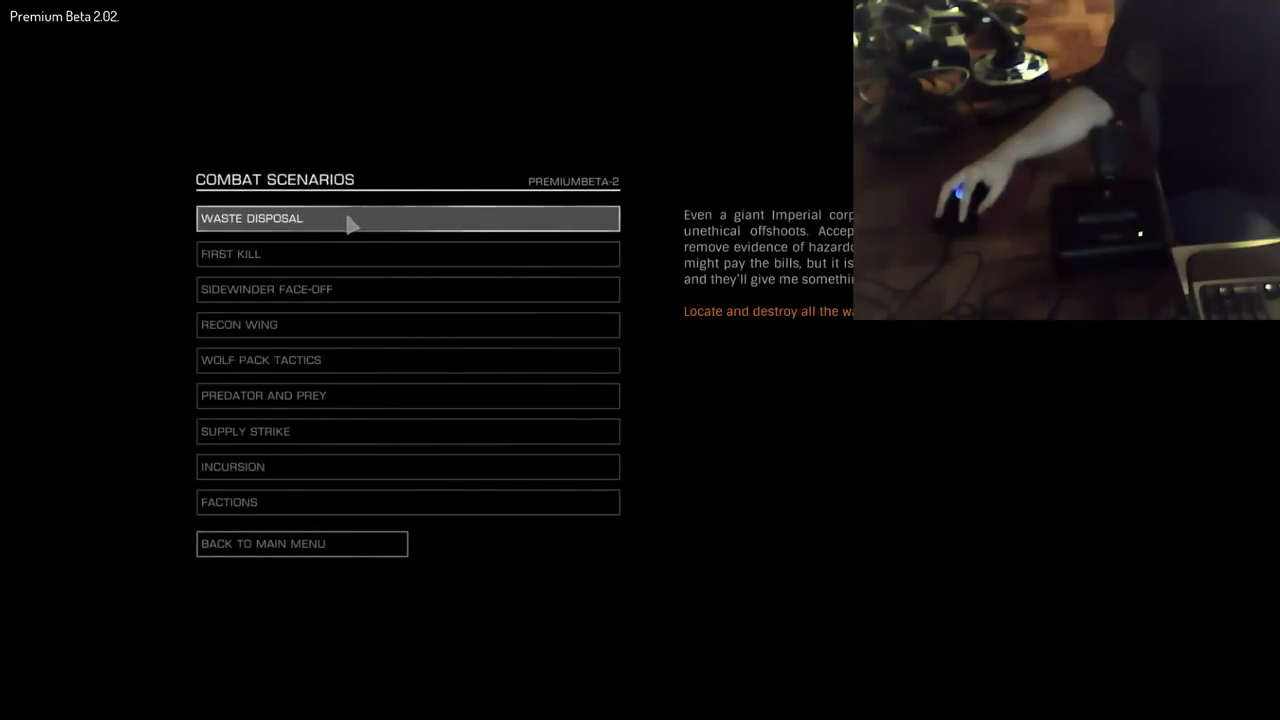
mouse_move(398, 200)
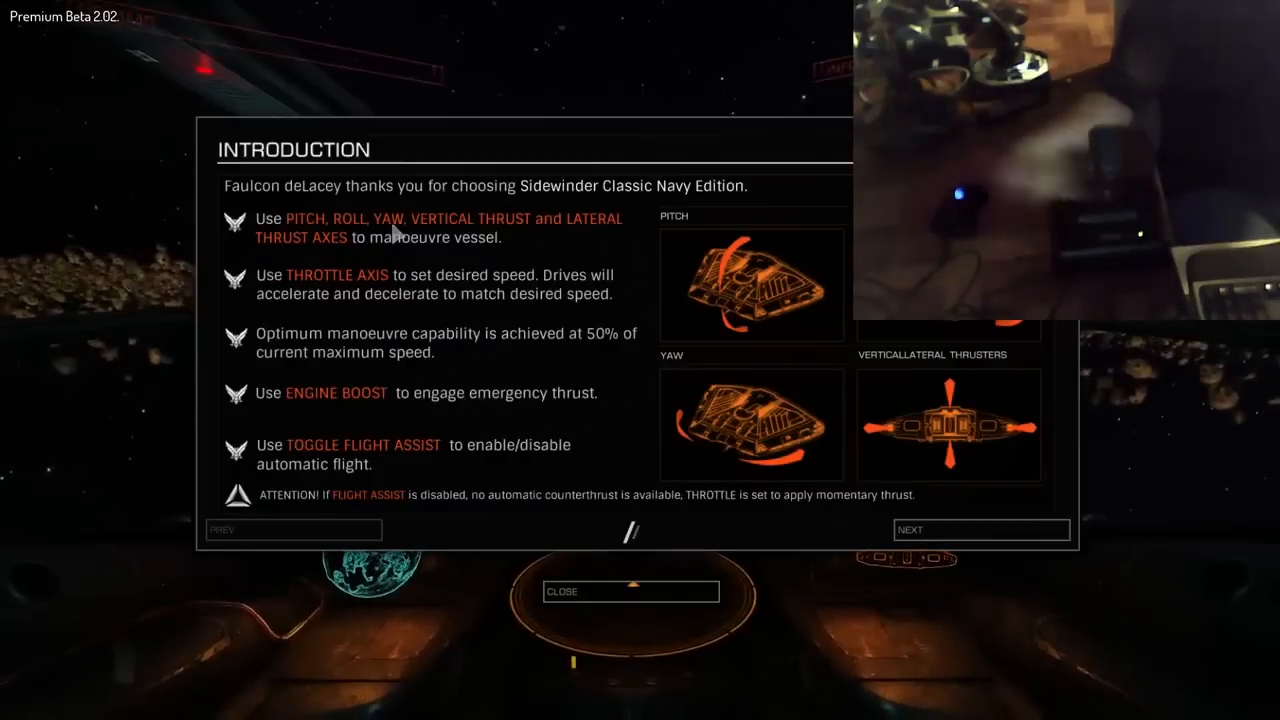
Step: Dismiss the Waste Disposal scenario's ship-handling introduction panel
left_click(630, 591)
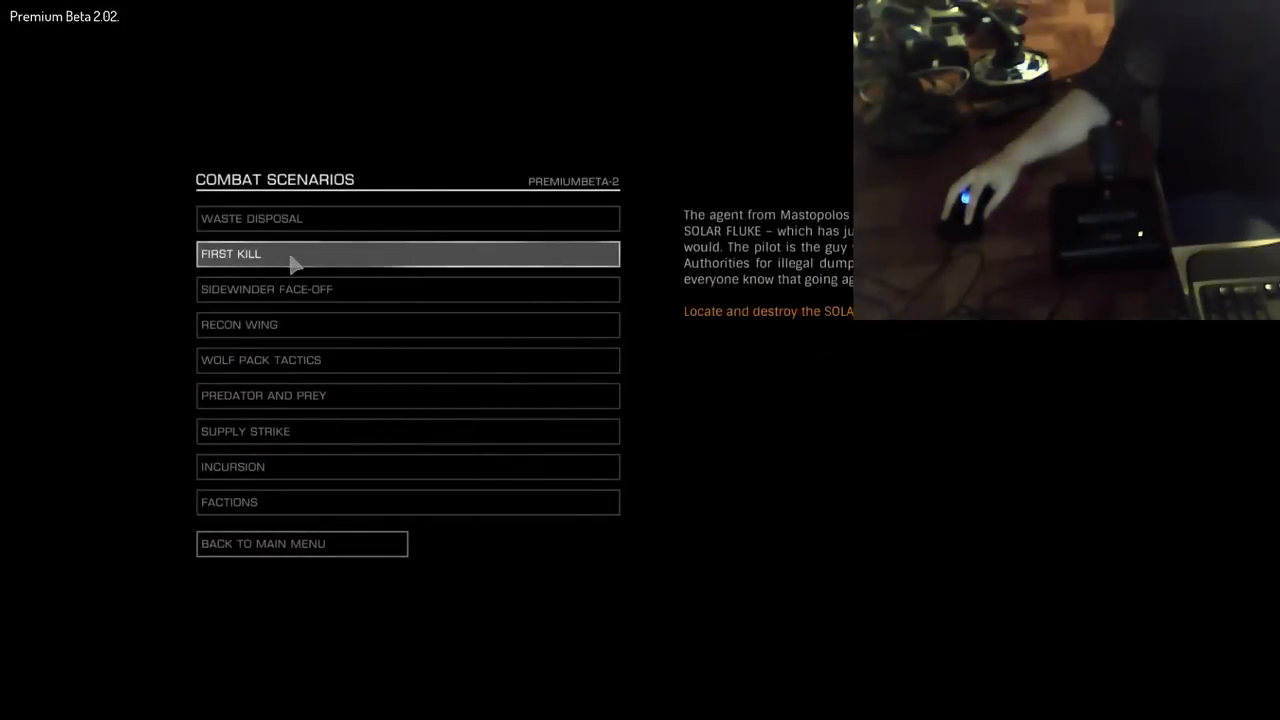
Step: Start the First Kill combat scenario from the scenarios list
left_click(407, 253)
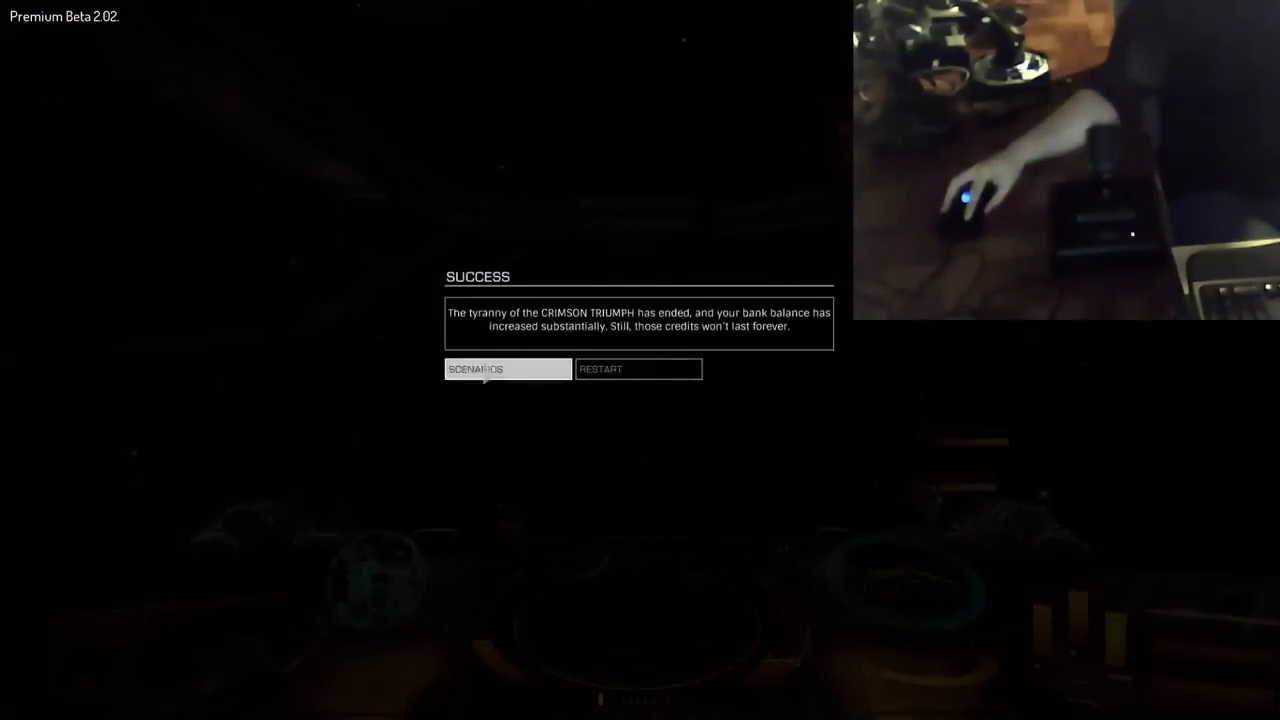
left_click(507, 369)
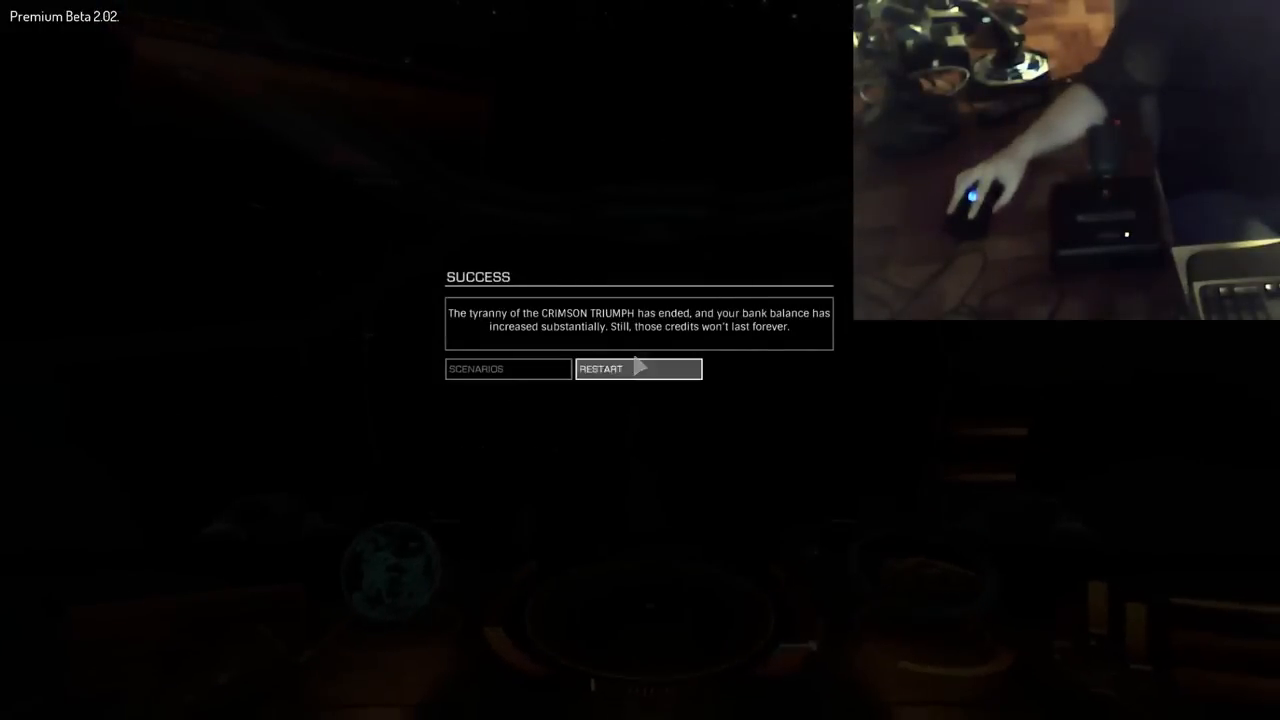
left_click(638, 368)
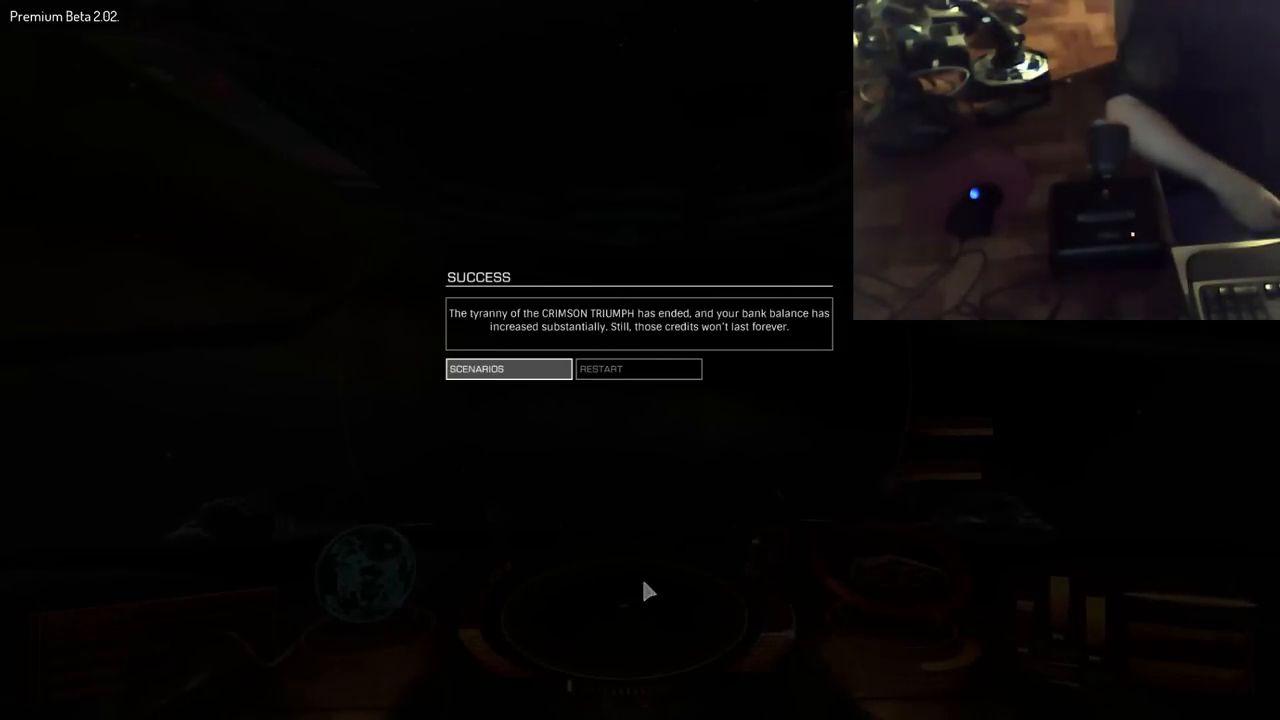
mouse_move(527, 377)
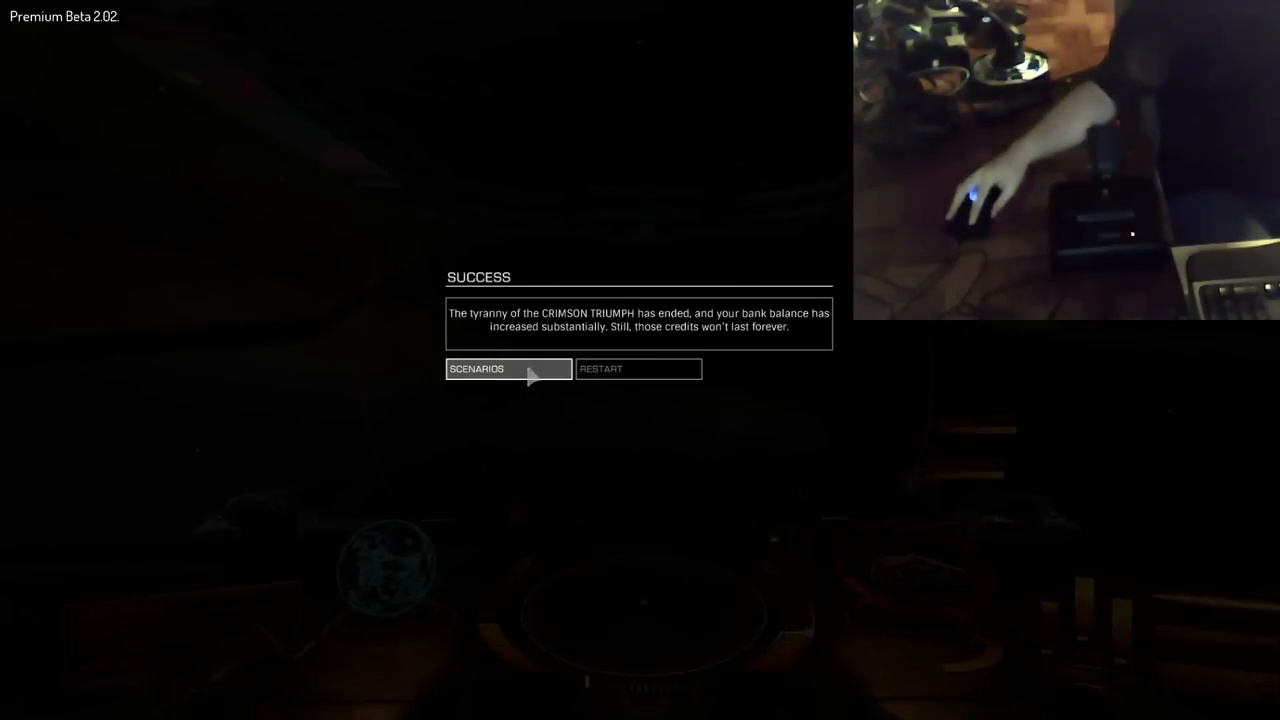
Step: Leave the SUCCESS panel for the Combat Scenarios list
left_click(507, 369)
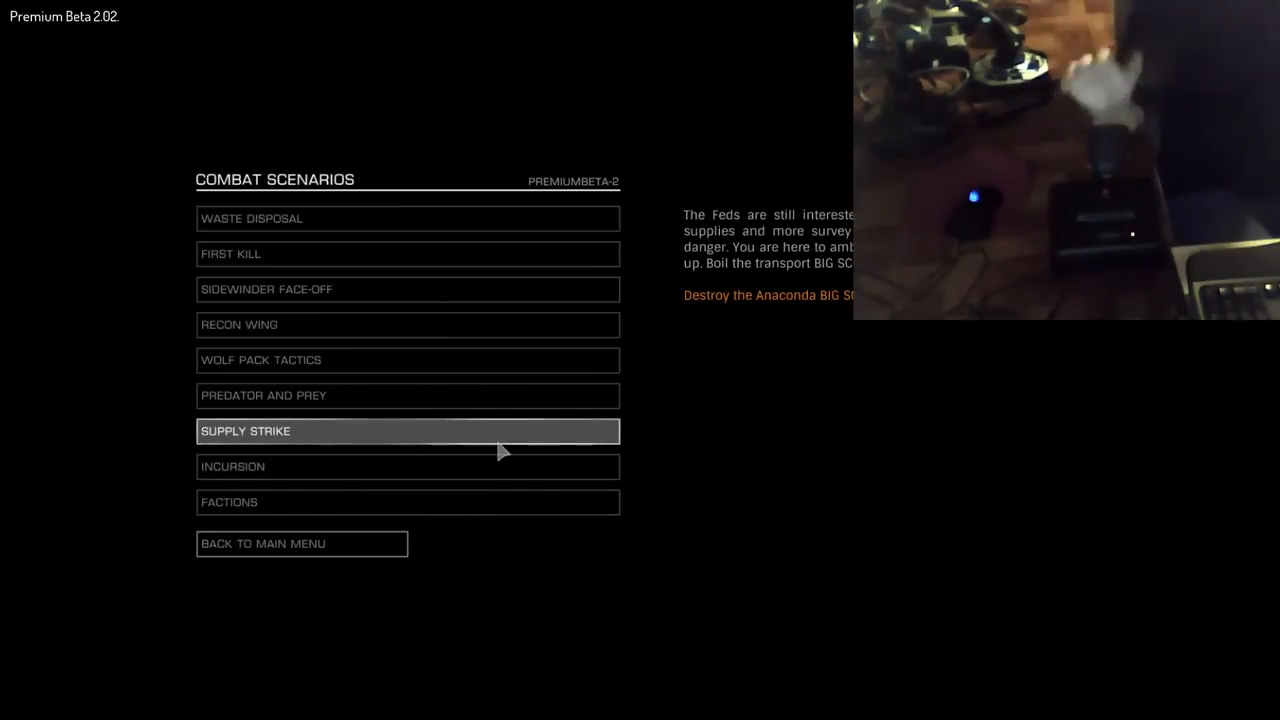
mouse_move(480, 466)
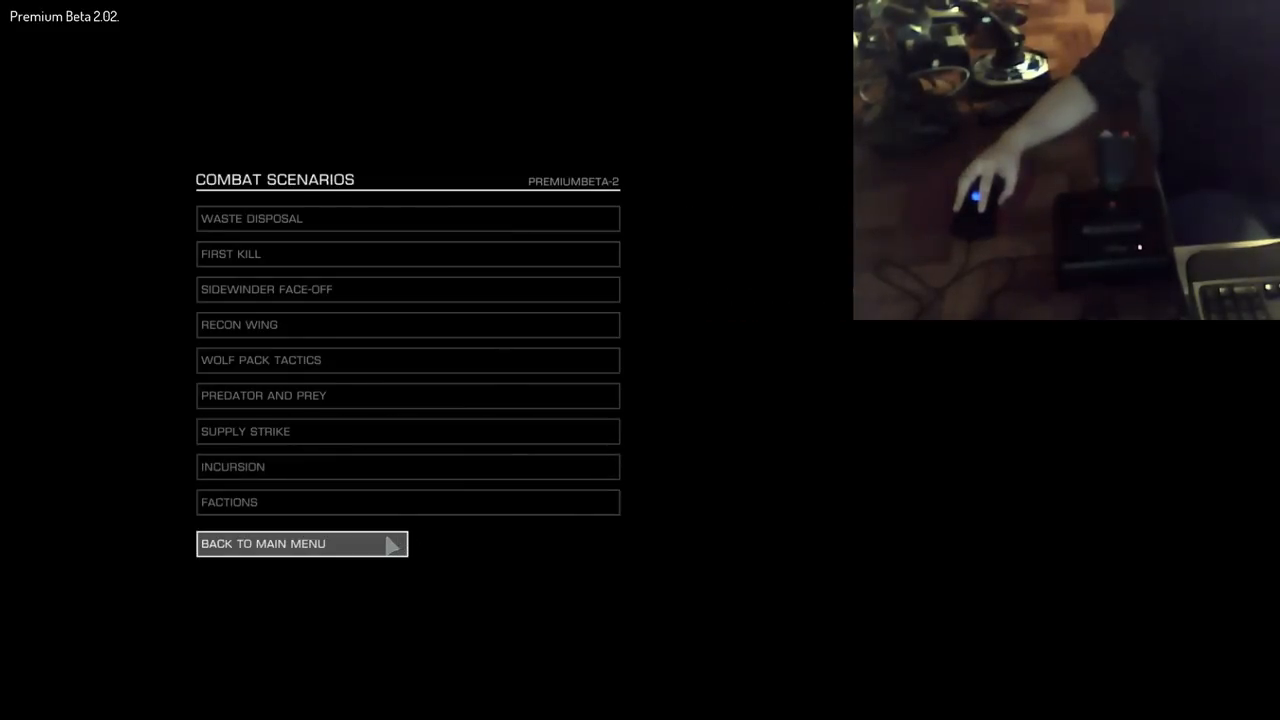
Step: Go from the Combat Scenarios list back to the main menu
left_click(300, 543)
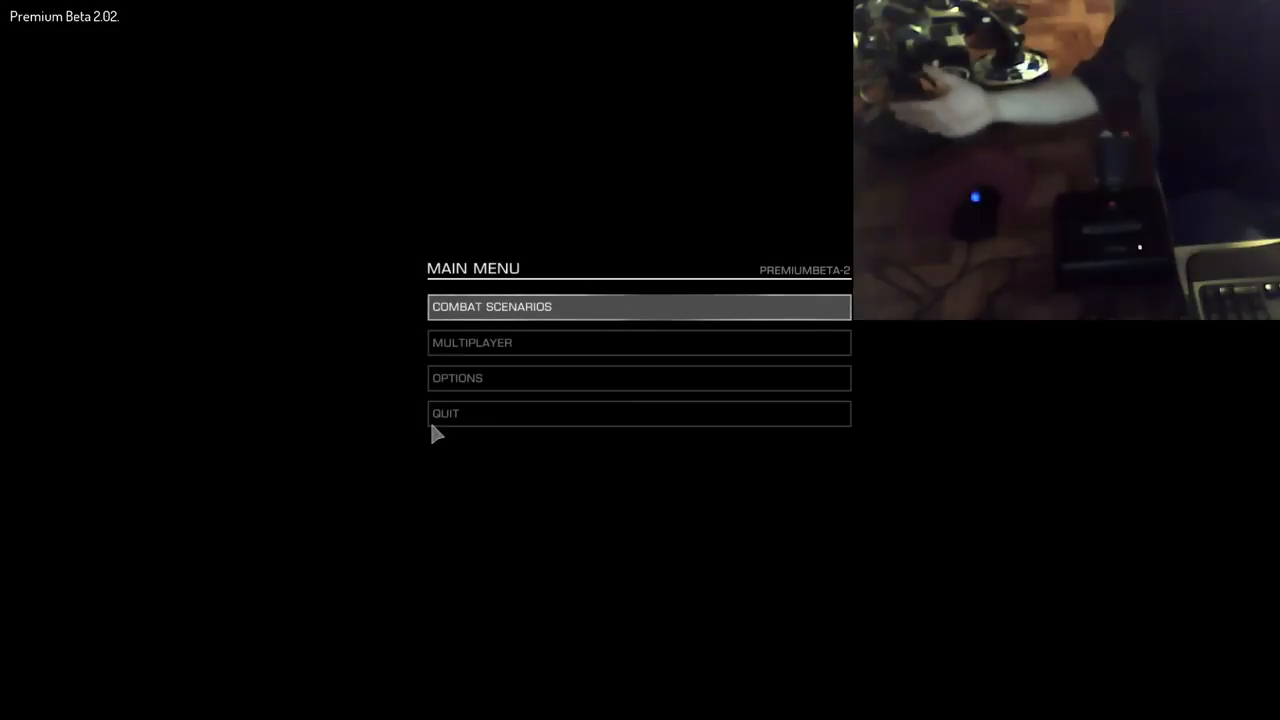
mouse_move(471, 342)
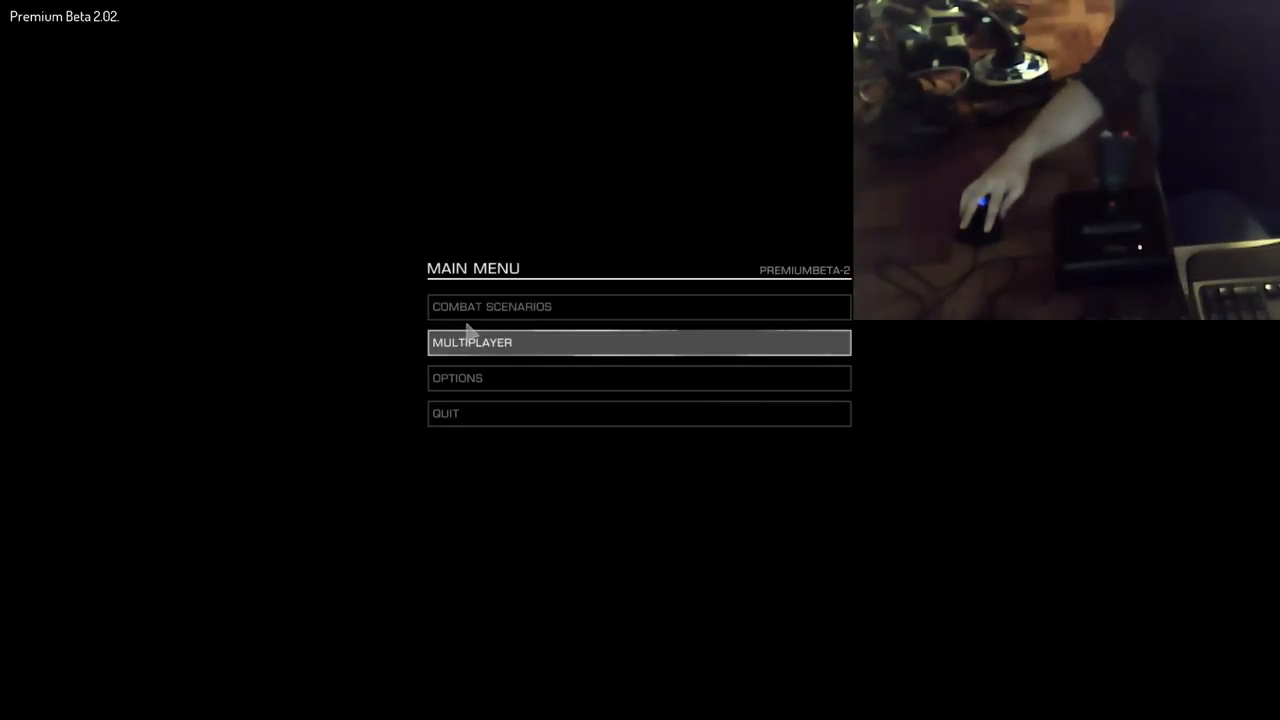